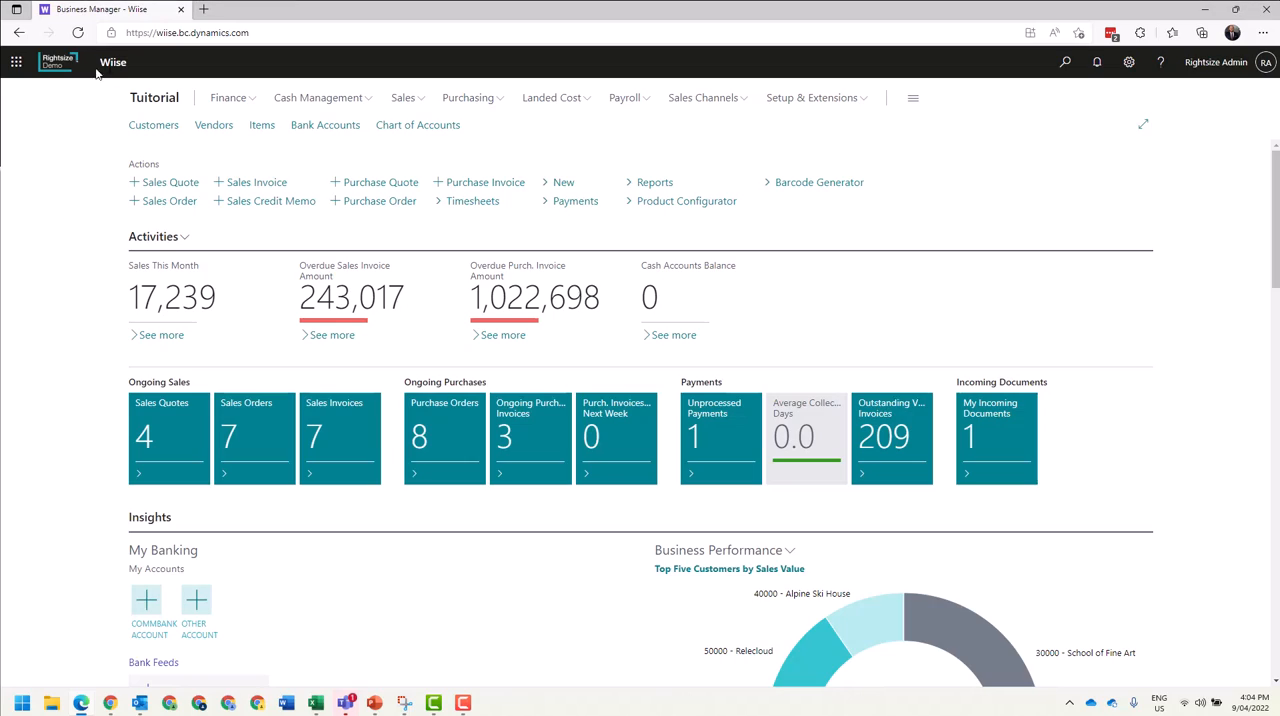
mouse_move(468, 97)
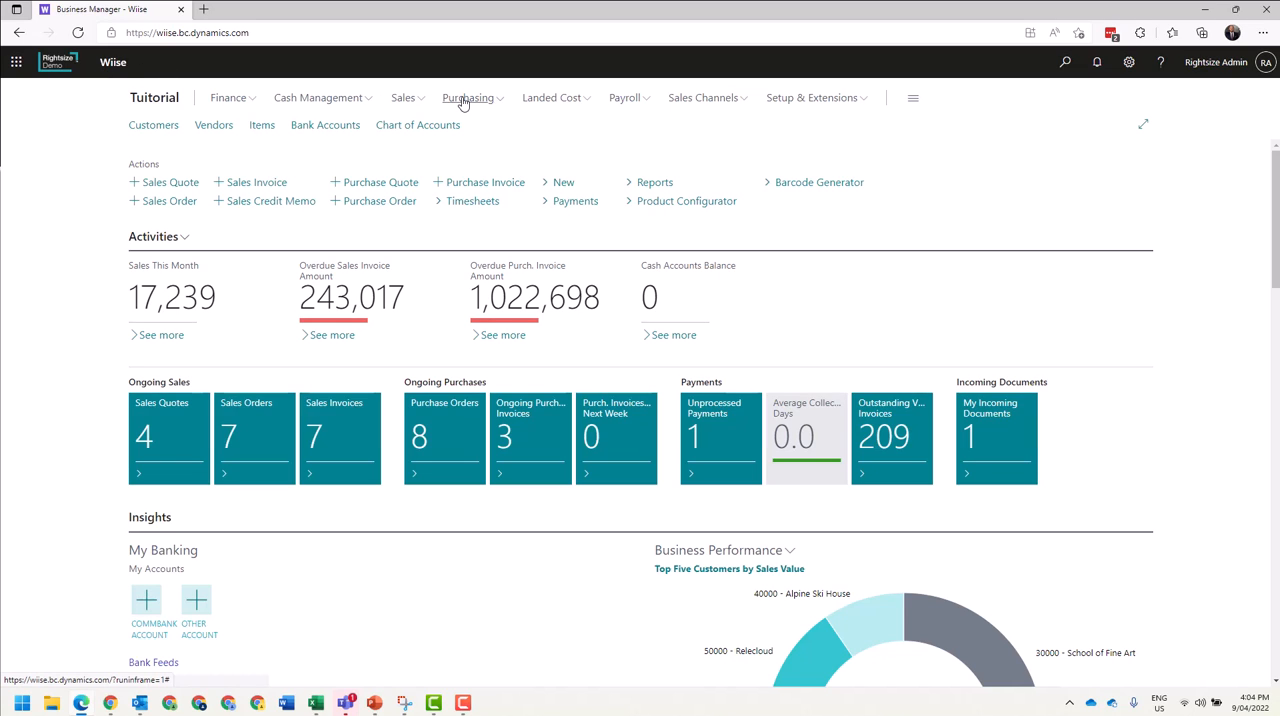
mouse_move(478, 160)
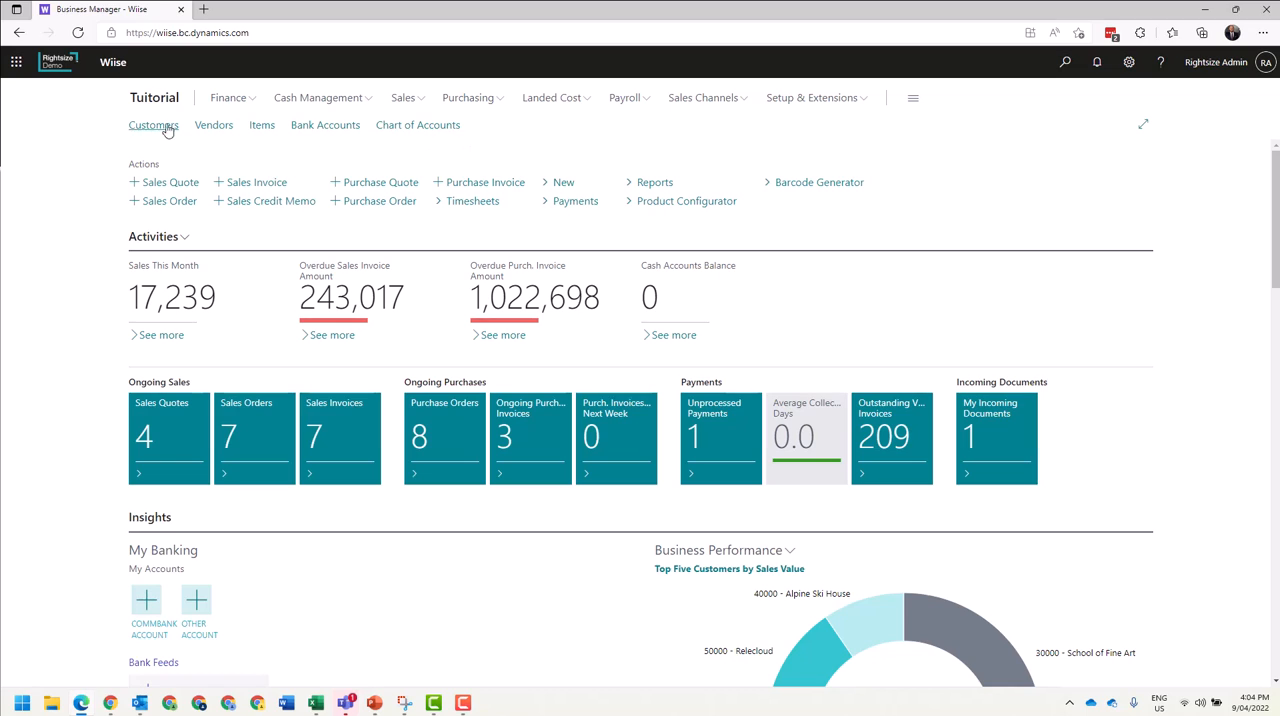
mouse_move(283, 143)
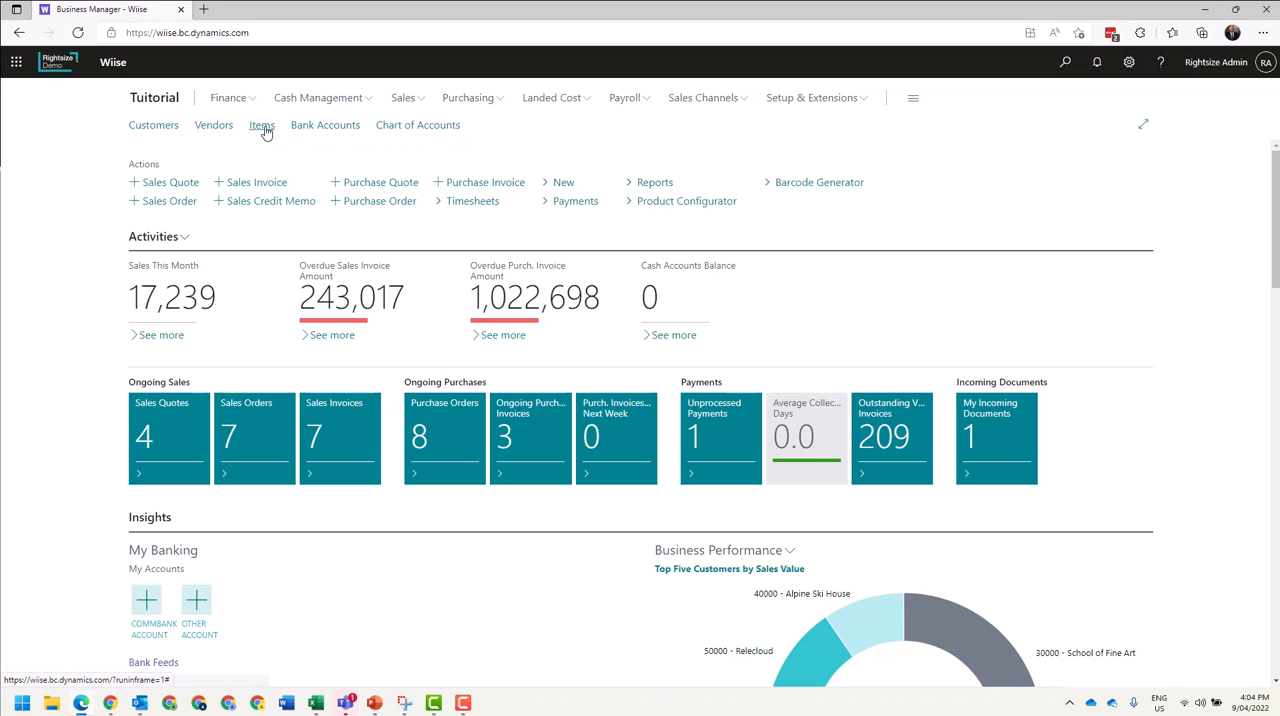
Step: Open the Items list and remove its bookmark from the Role Centre navigation bar
click(261, 124)
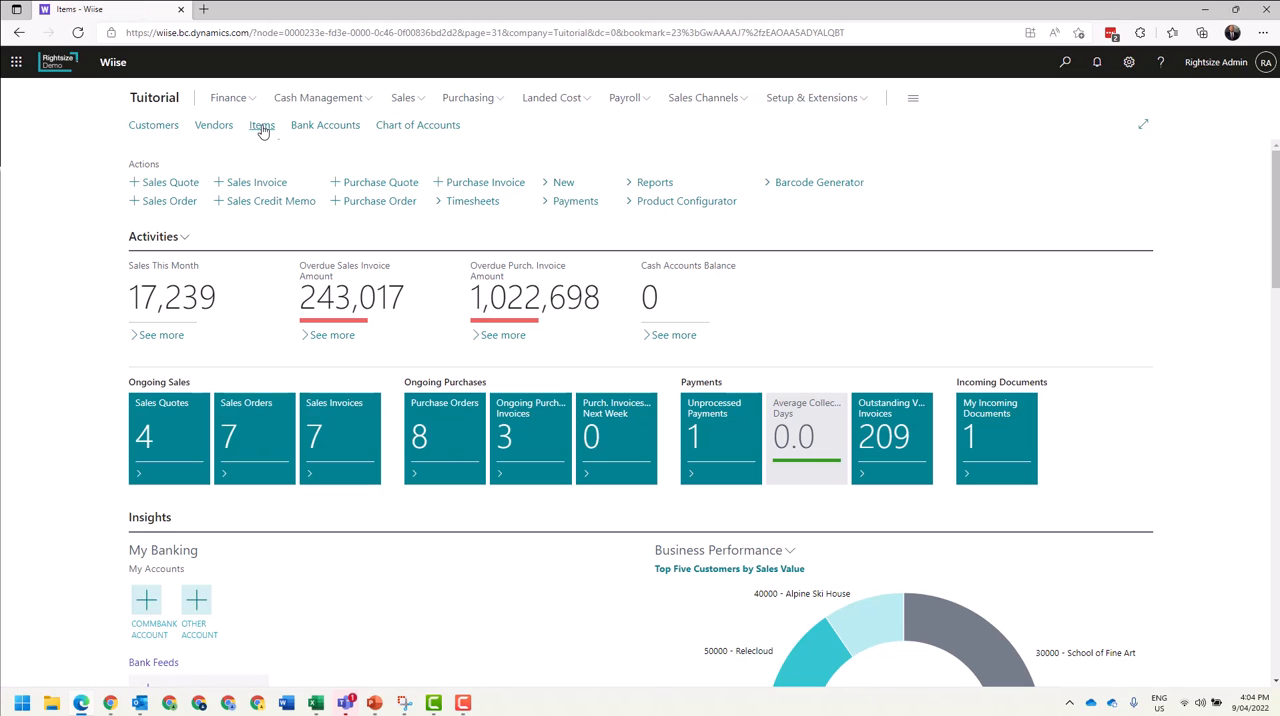
click(261, 124)
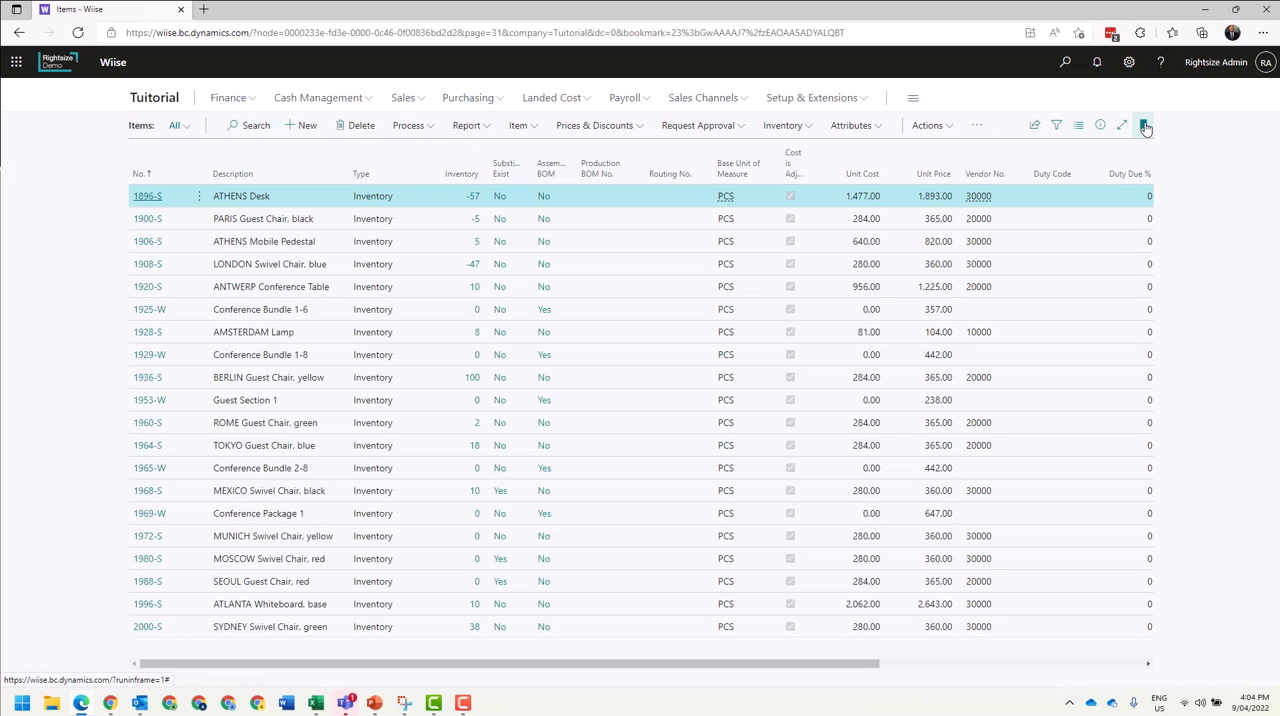
mouse_move(1145, 124)
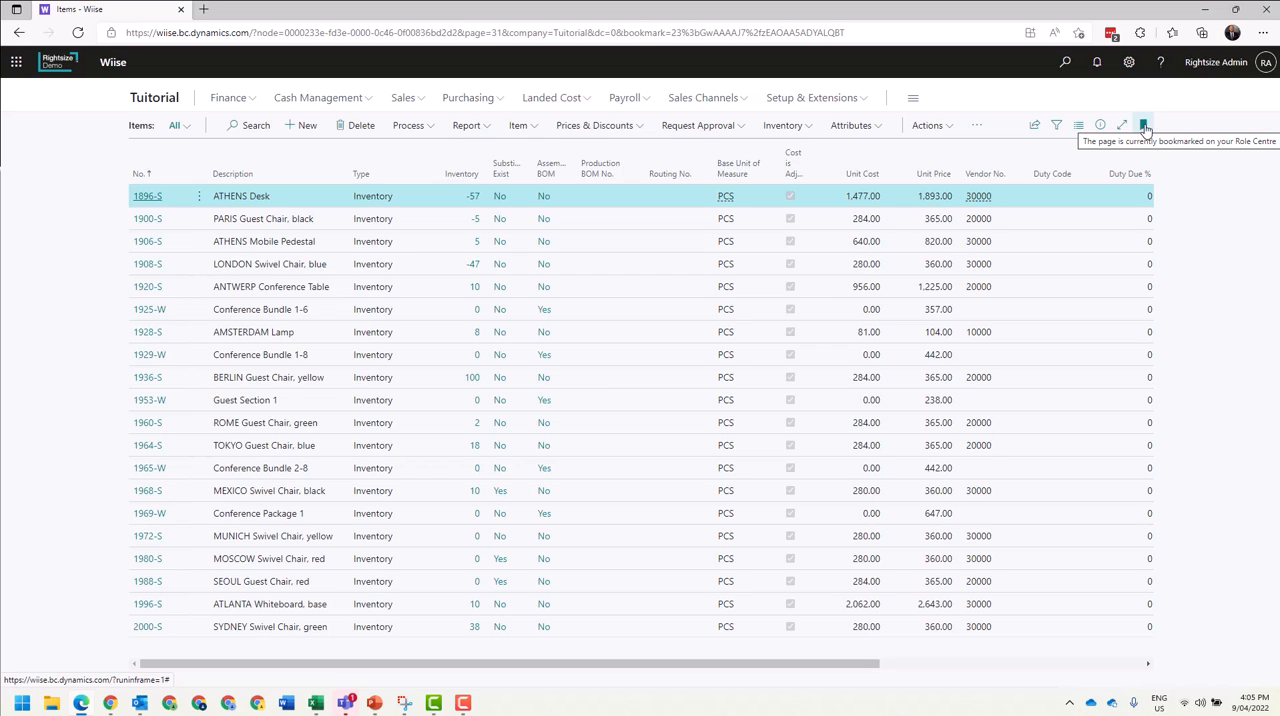
mouse_move(1145, 125)
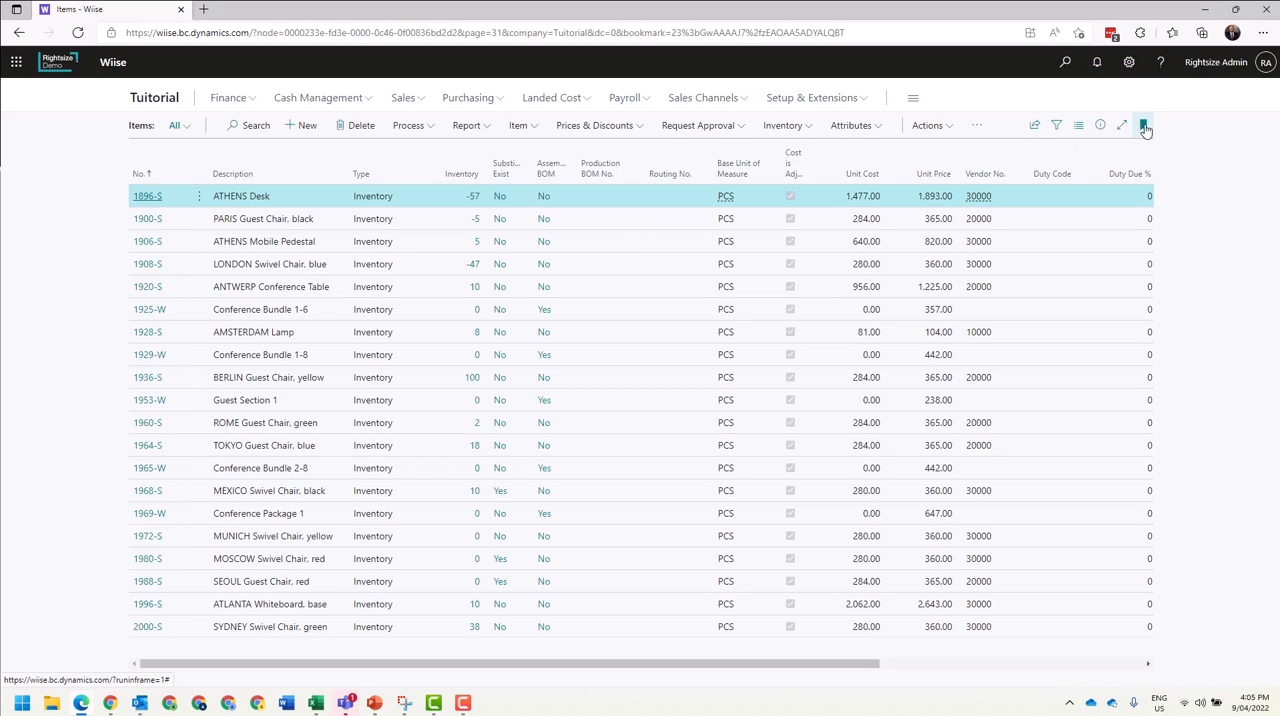
click(1143, 124)
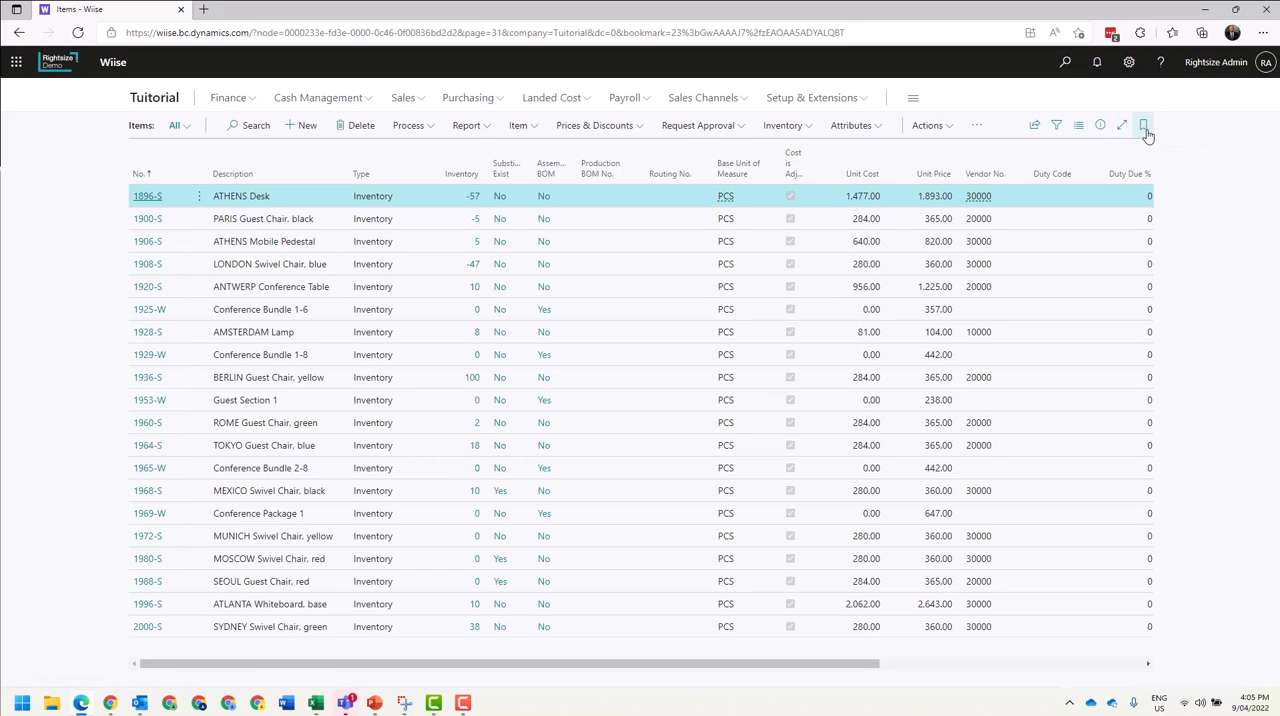
click(1144, 124)
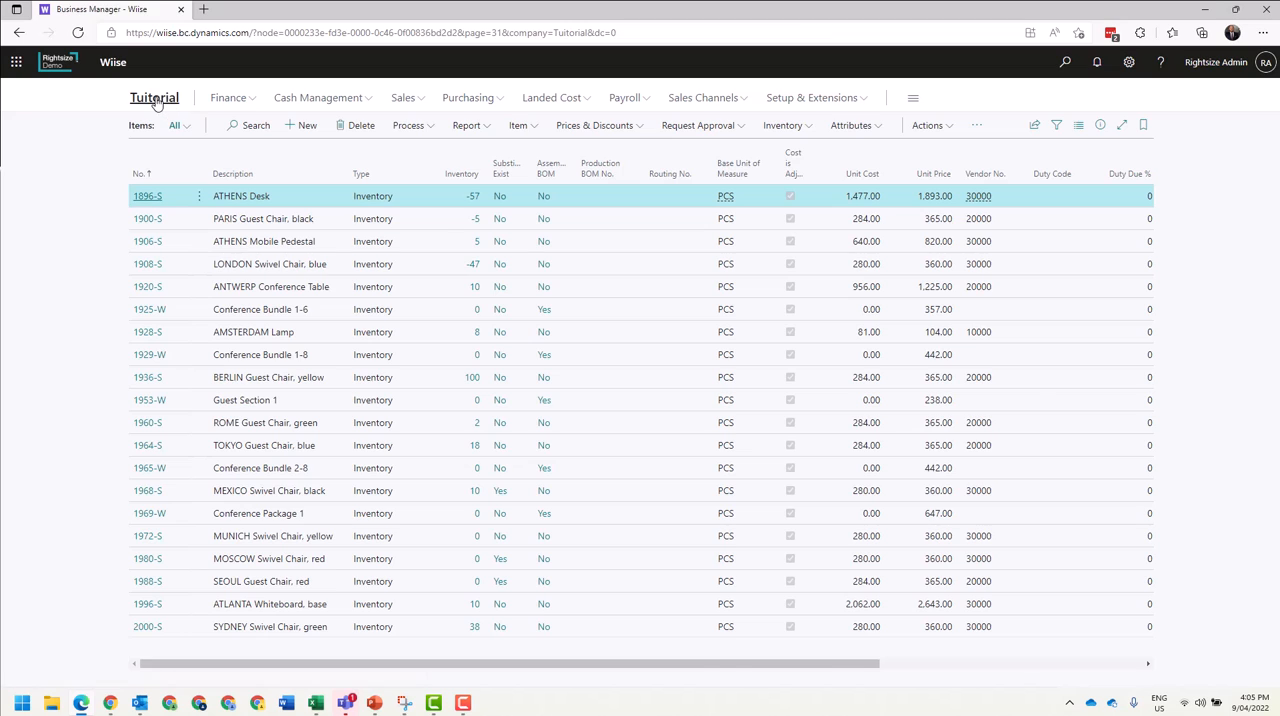
Step: Return to the Tutorial Role Centre and bring up the Tell Me search box
click(154, 97)
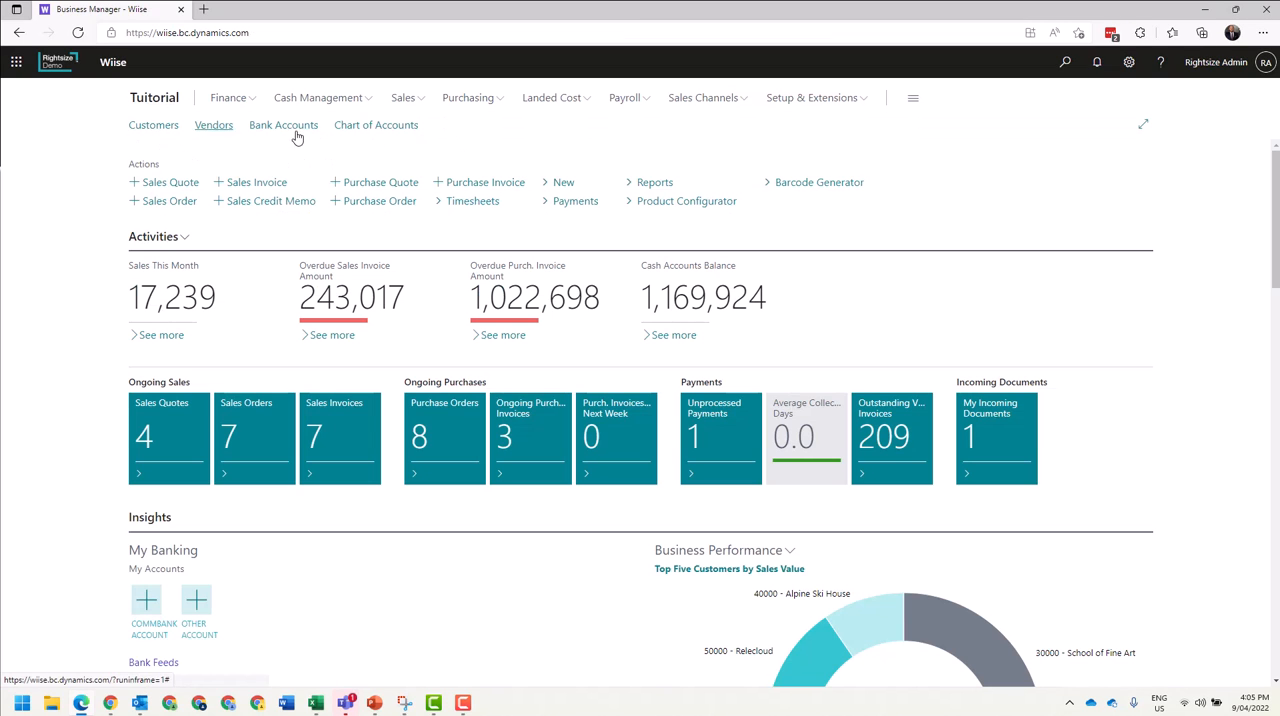
mouse_move(224, 139)
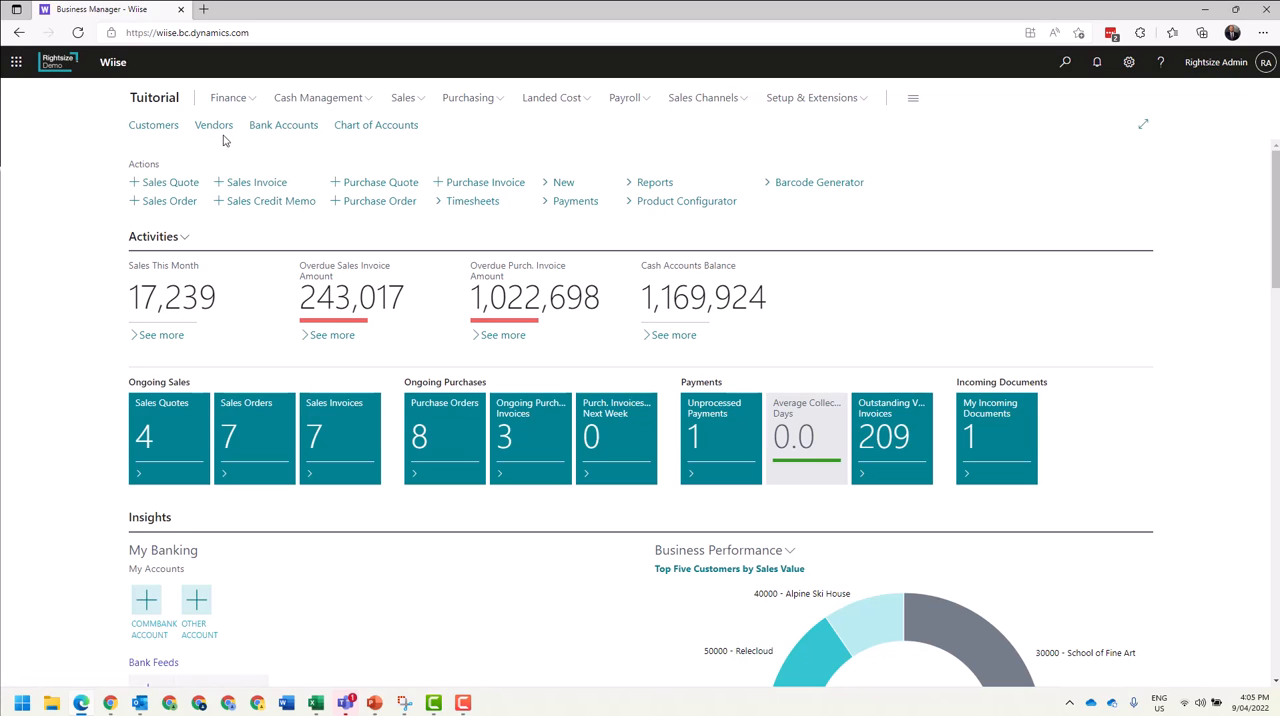
mouse_move(617, 133)
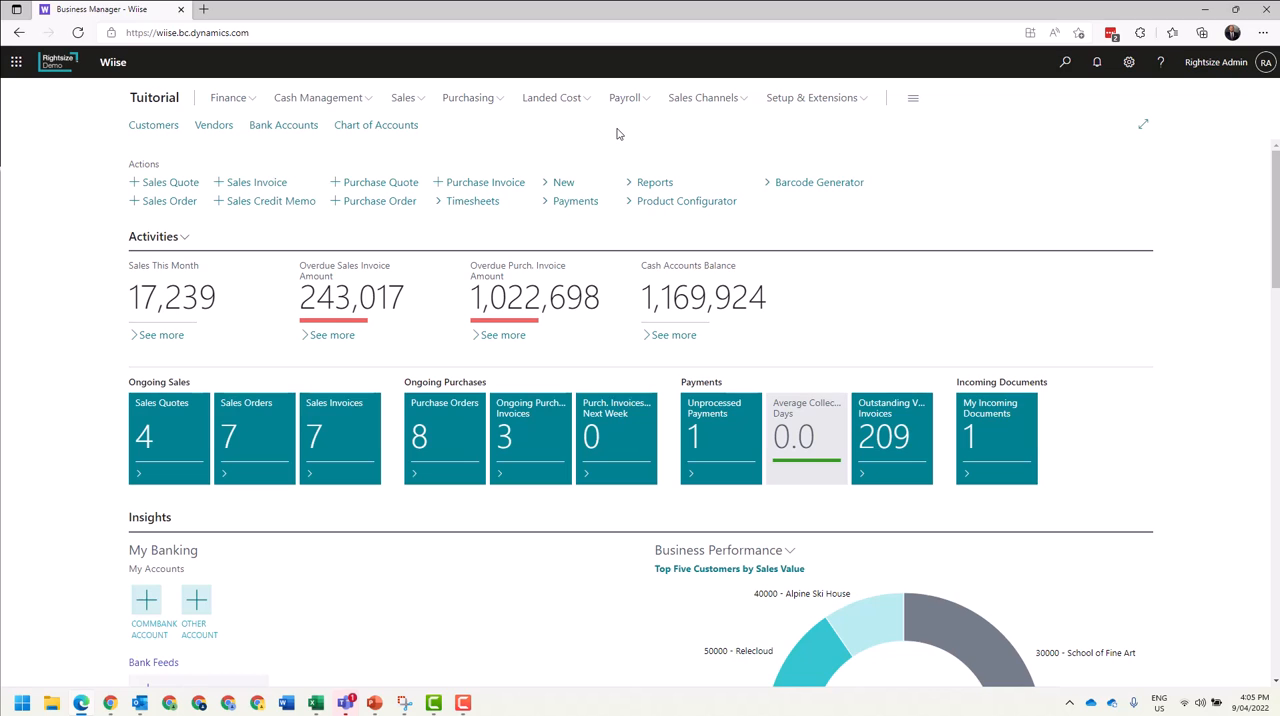
mouse_move(600, 130)
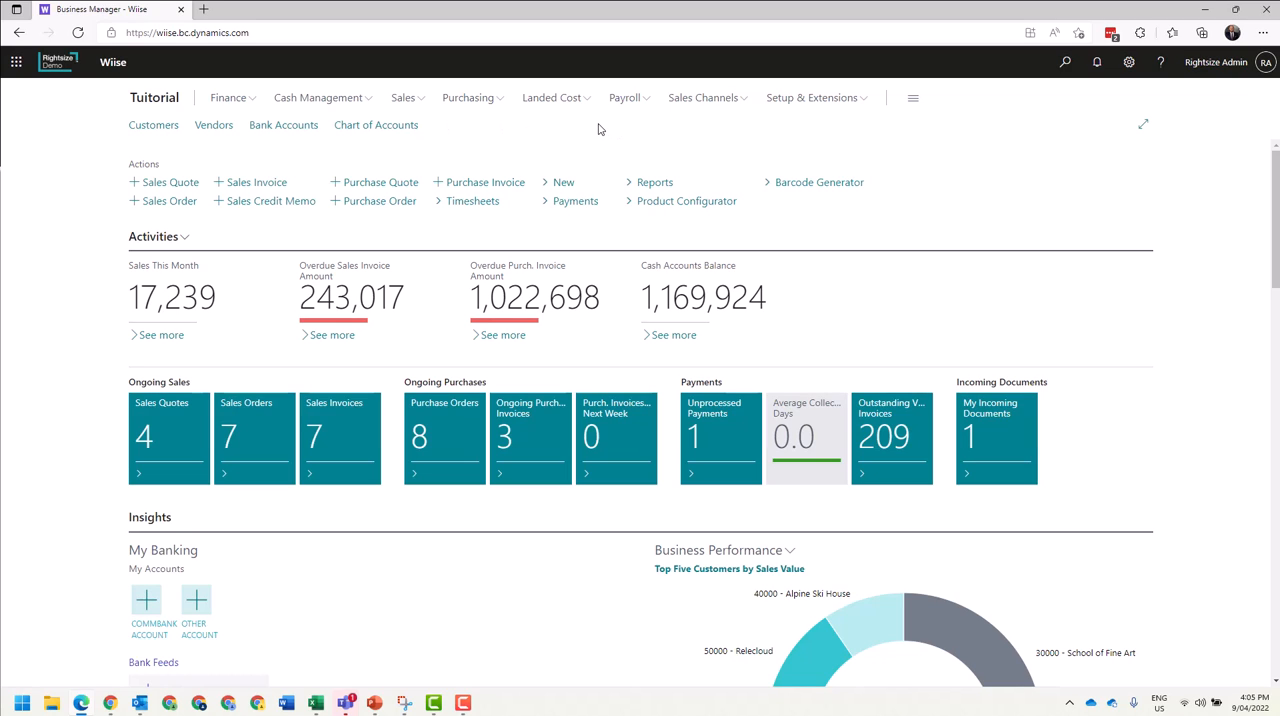
mouse_move(491, 134)
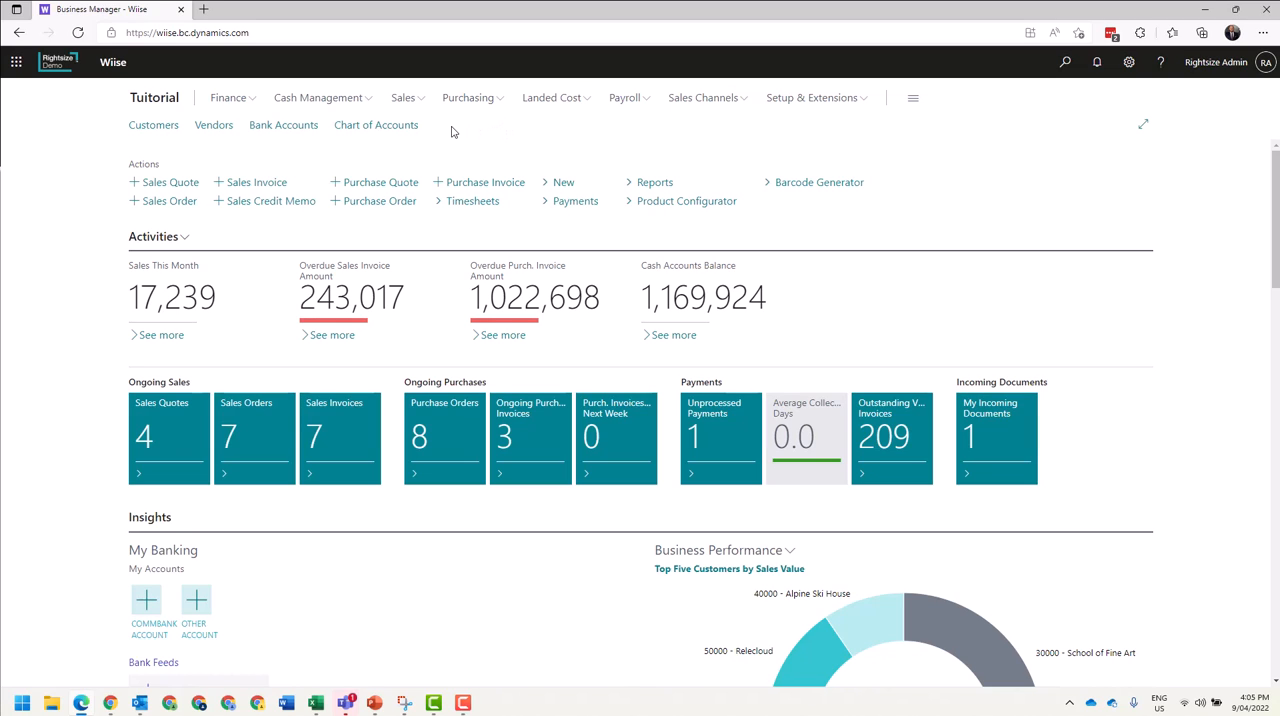
click(1065, 62)
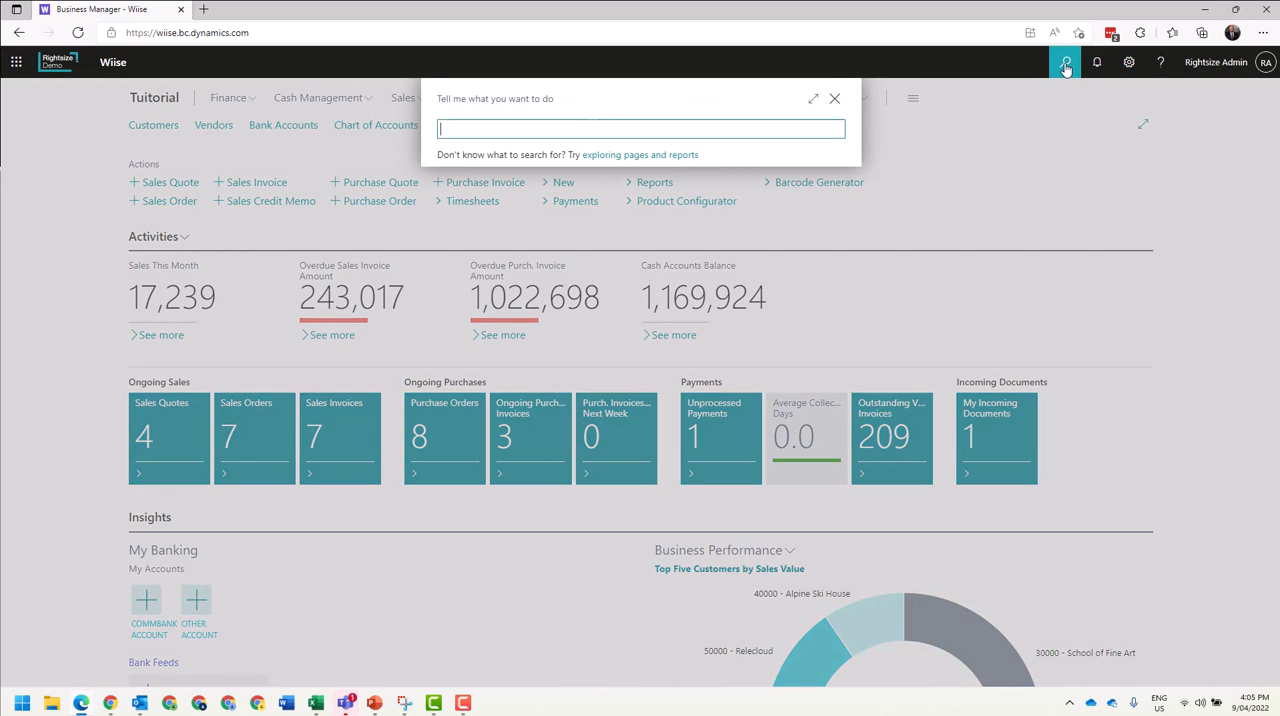
Step: Search Tell Me for 'resources' and bookmark the Resources page to the Role Centre
text(resourc)
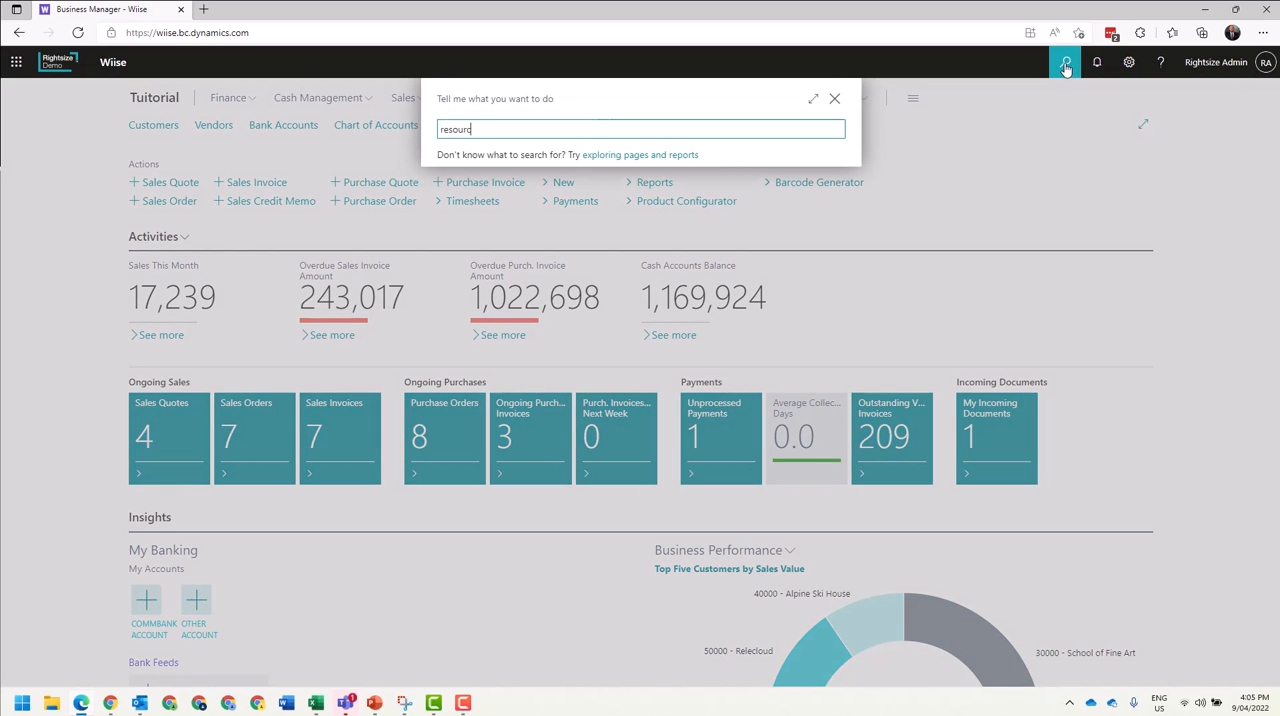
text(es)
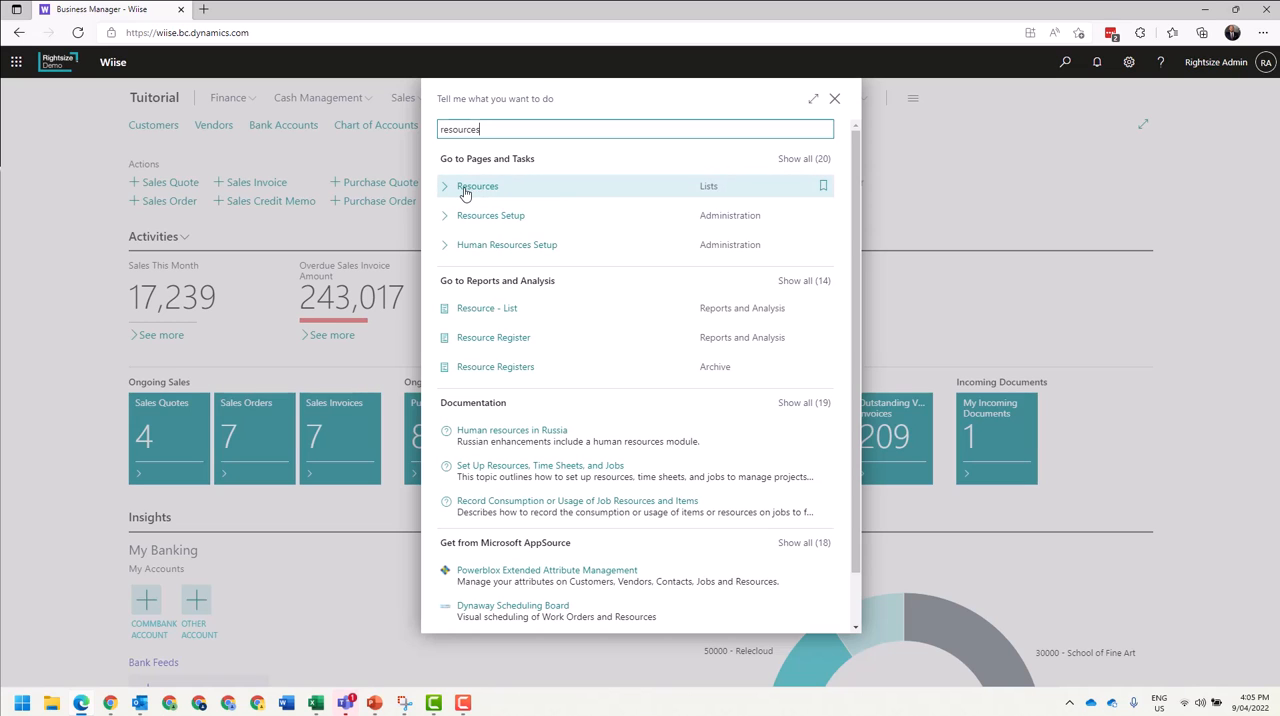
mouse_move(824, 186)
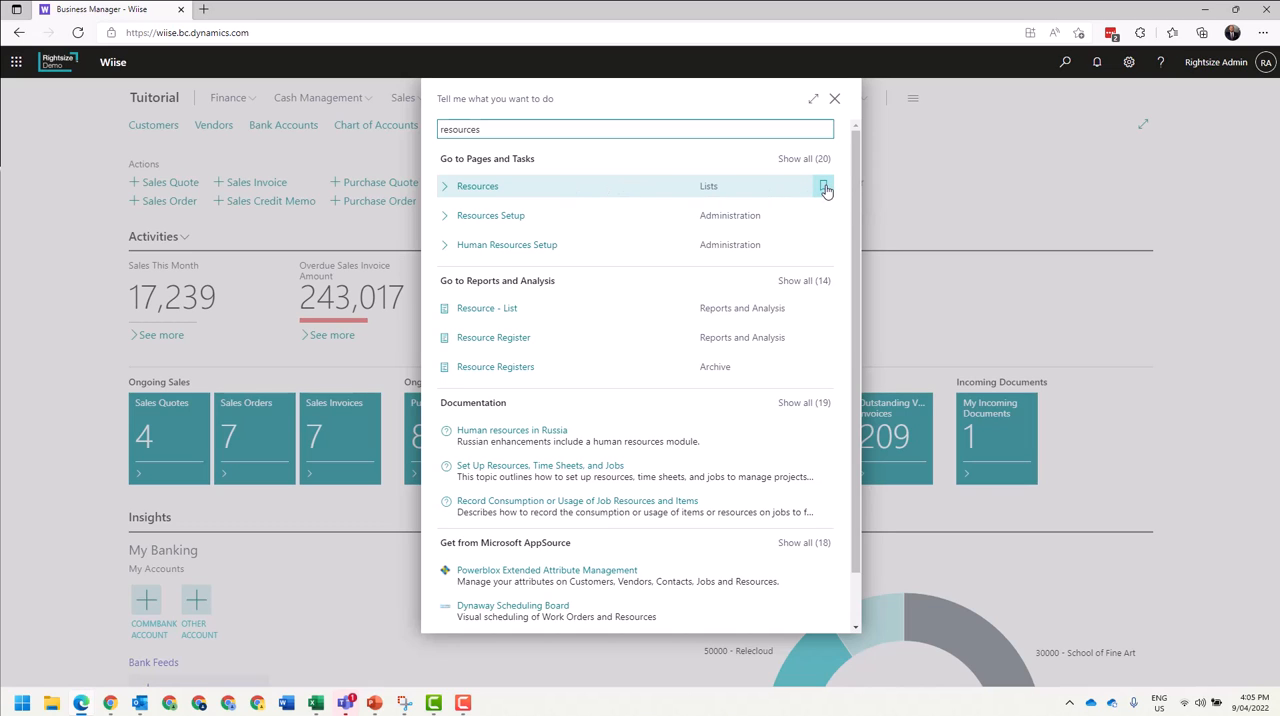
click(825, 188)
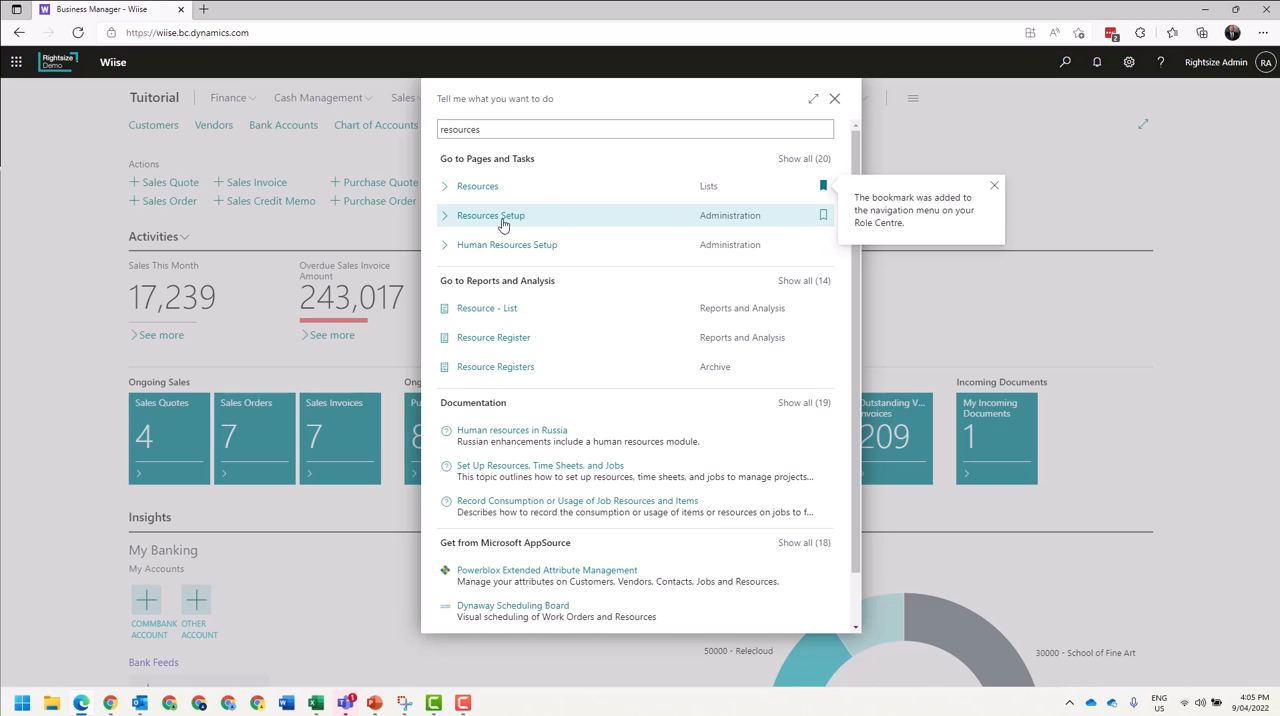
mouse_move(825, 245)
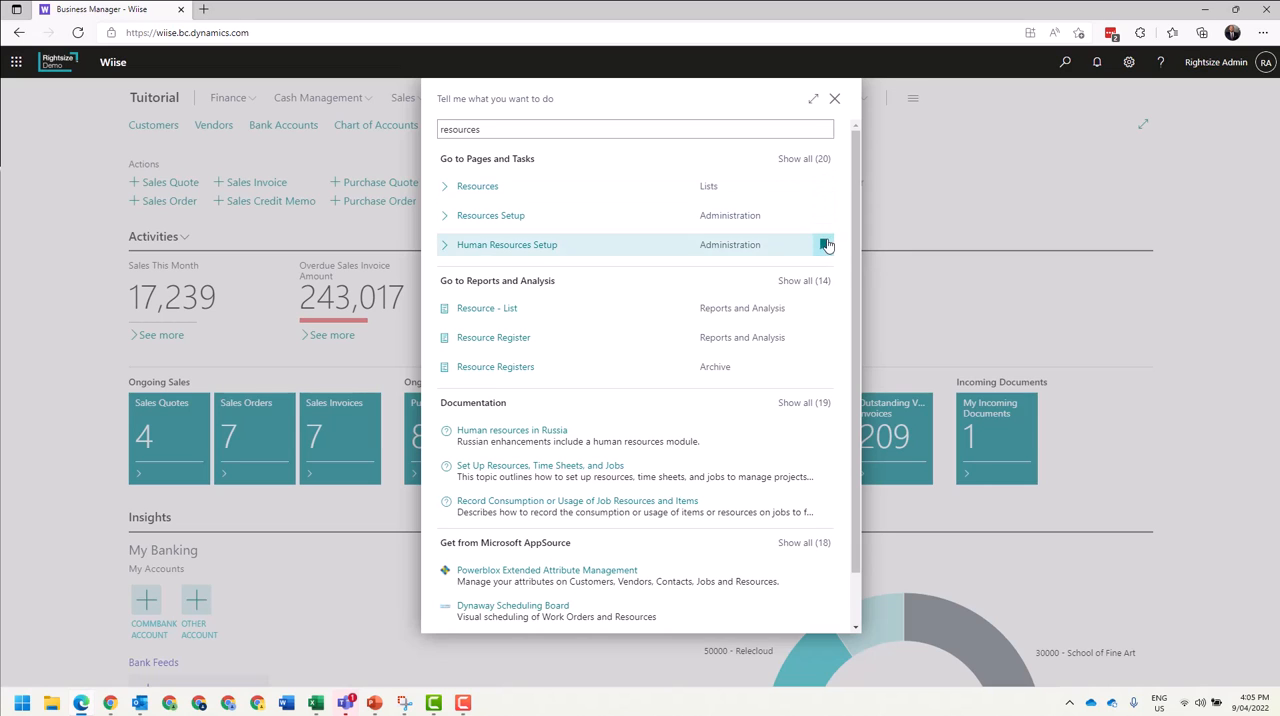
mouse_move(972, 192)
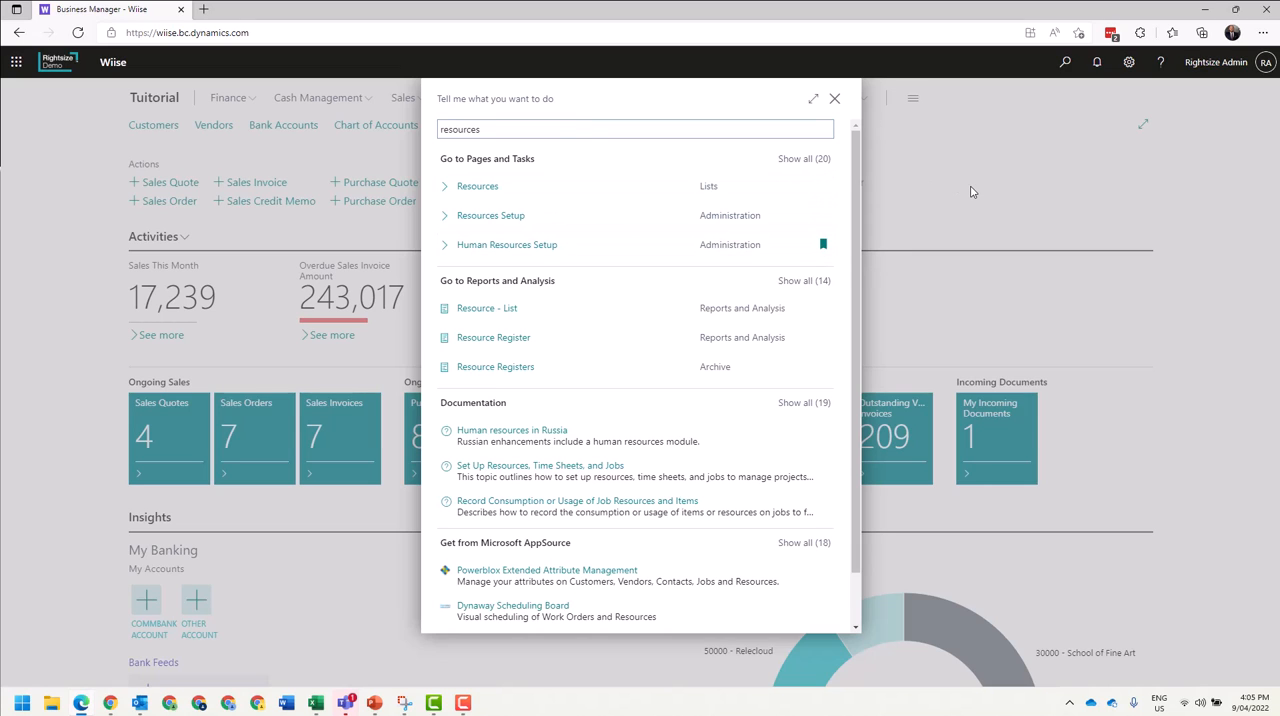
Step: Close the Tell Me search window to view the updated Role Centre
click(834, 98)
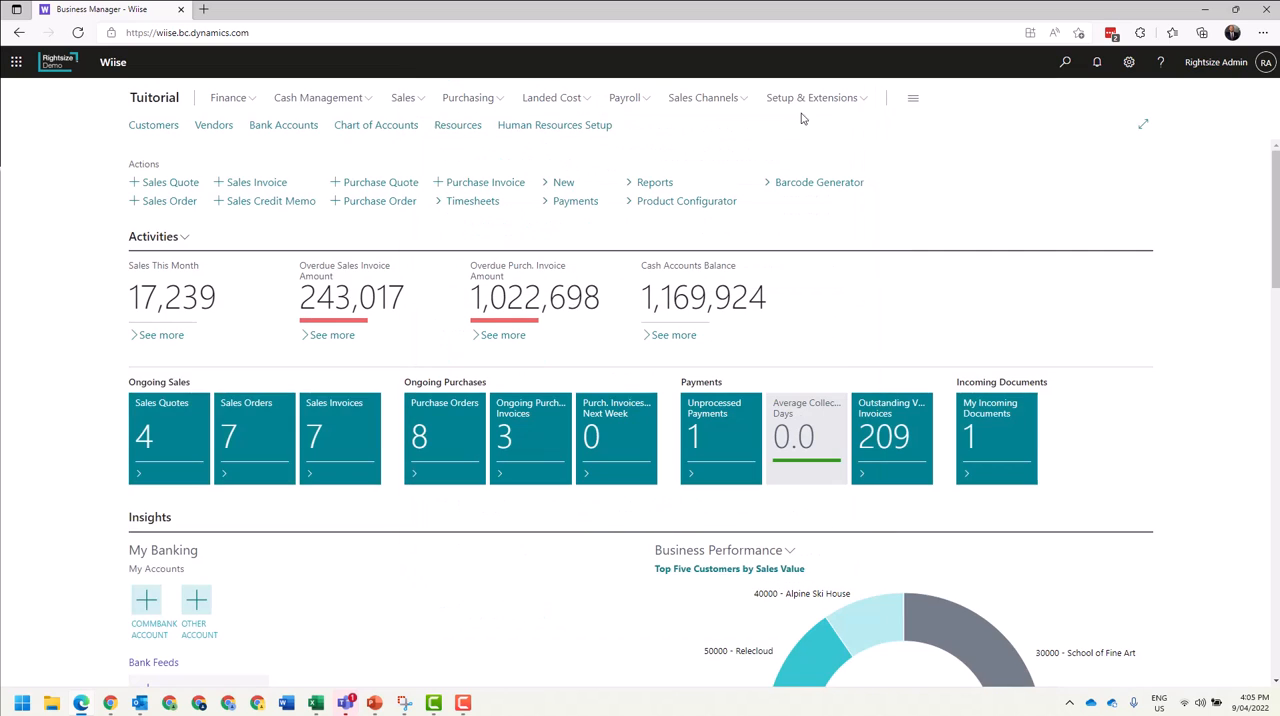
mouse_move(555, 125)
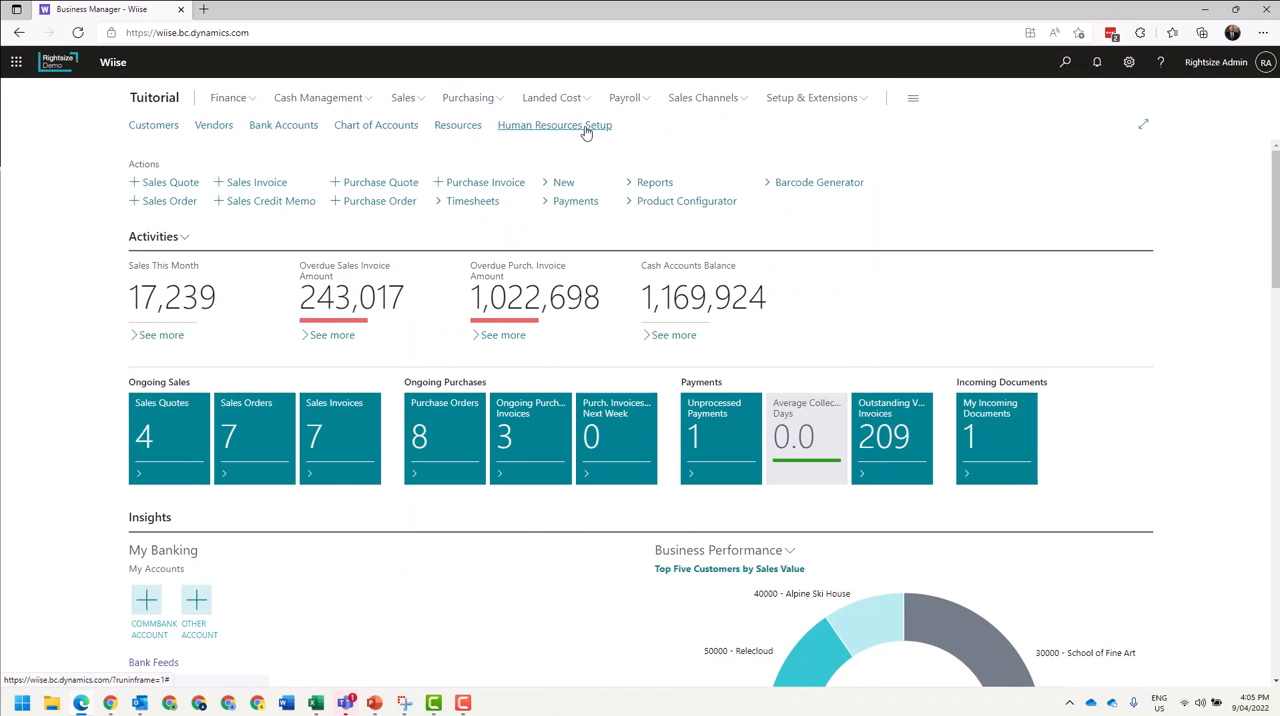
mouse_move(317, 97)
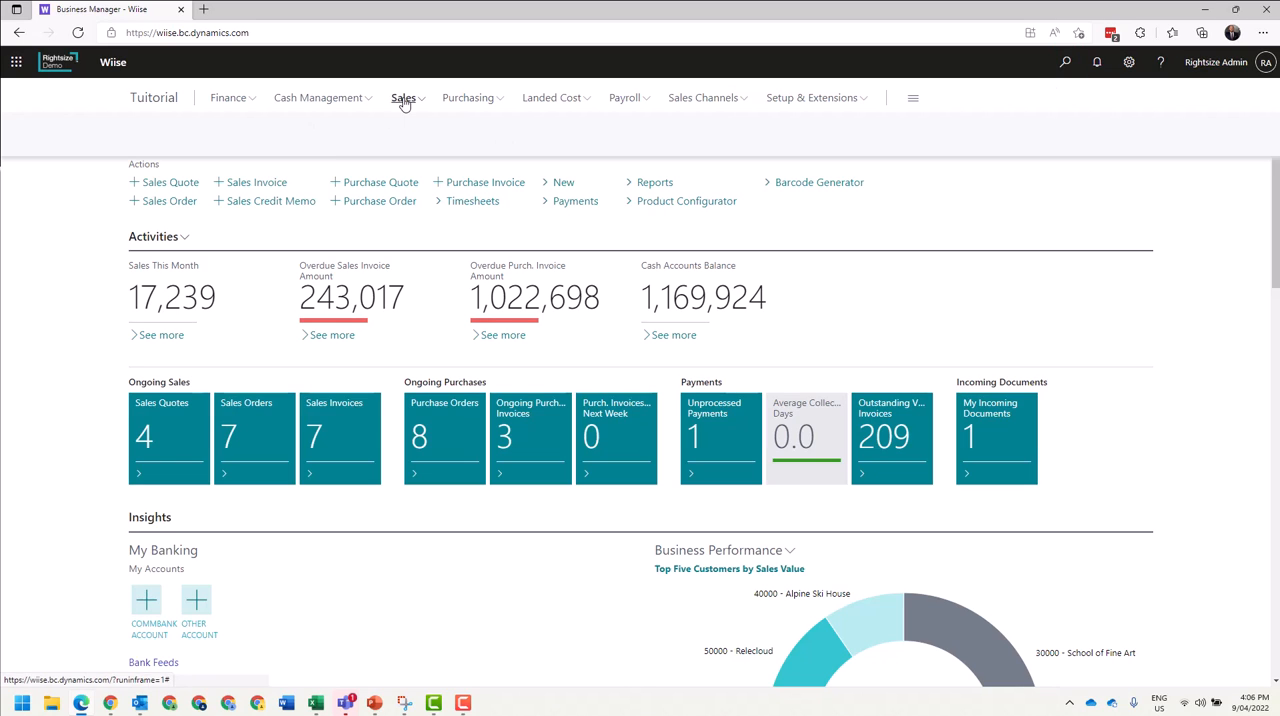
Step: Open Sales Orders from the Sales menu and bookmark it to the Role Centre
click(403, 97)
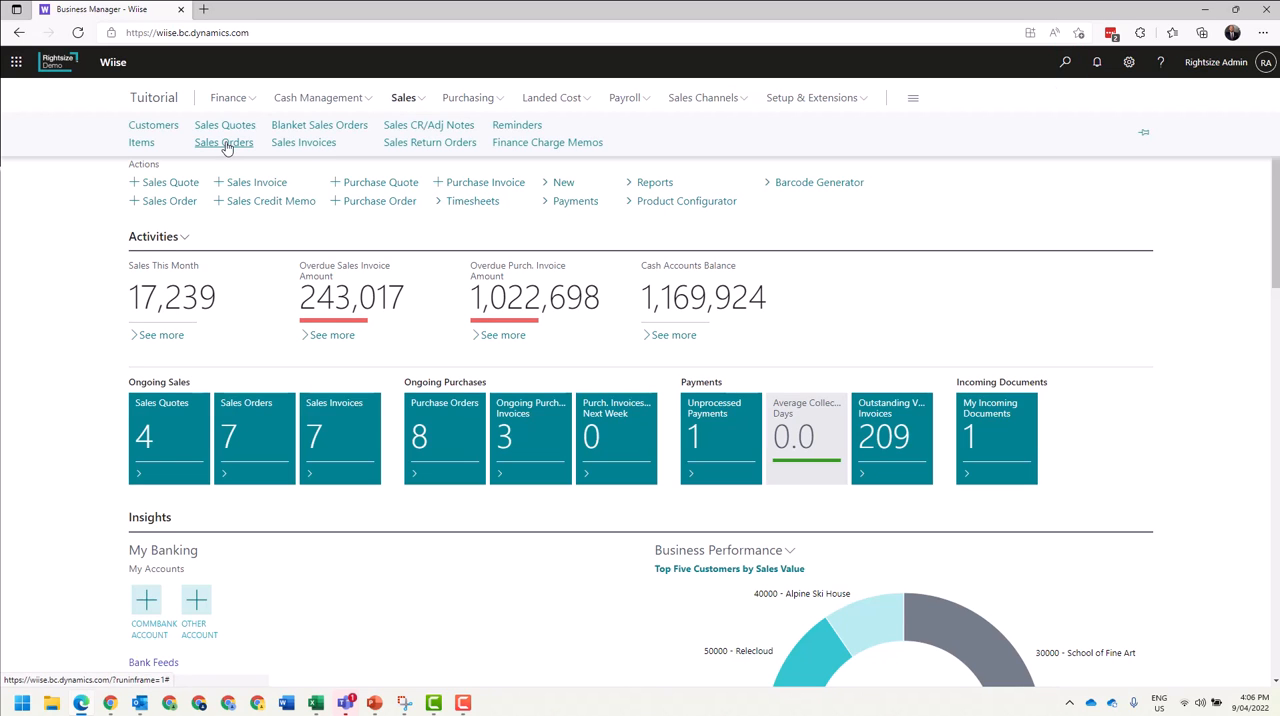
click(224, 142)
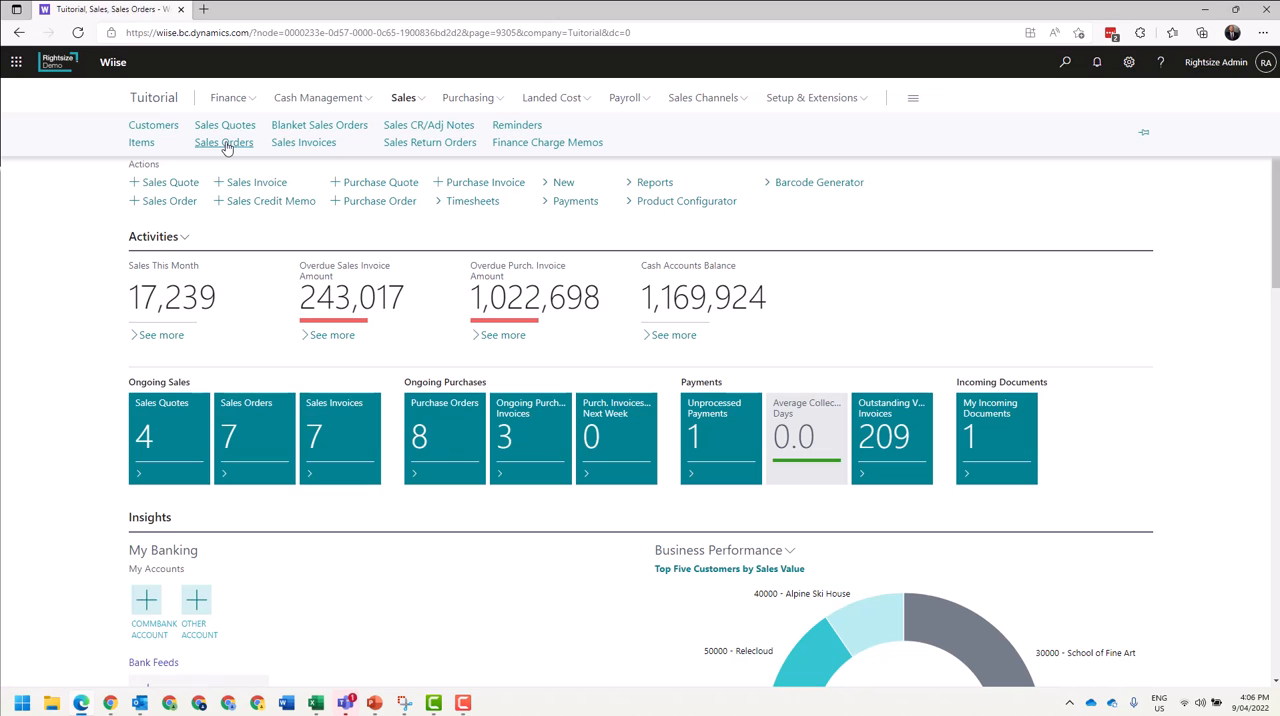
click(224, 142)
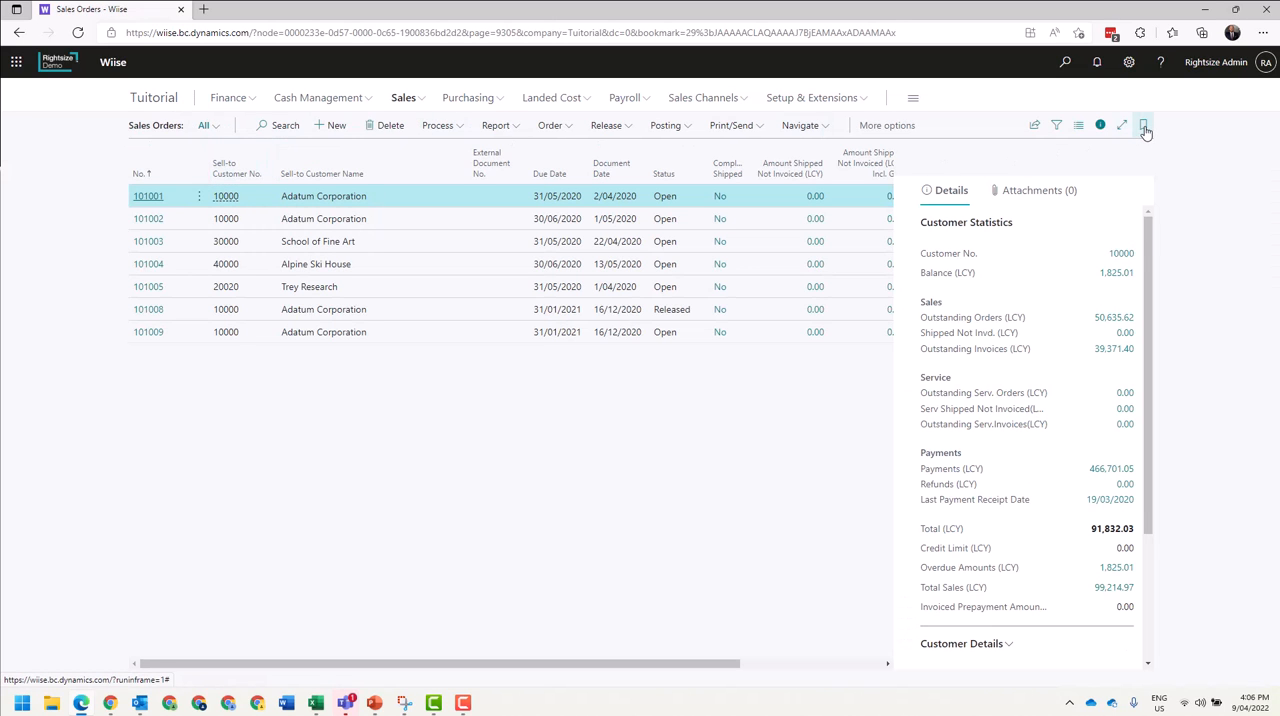
click(1143, 125)
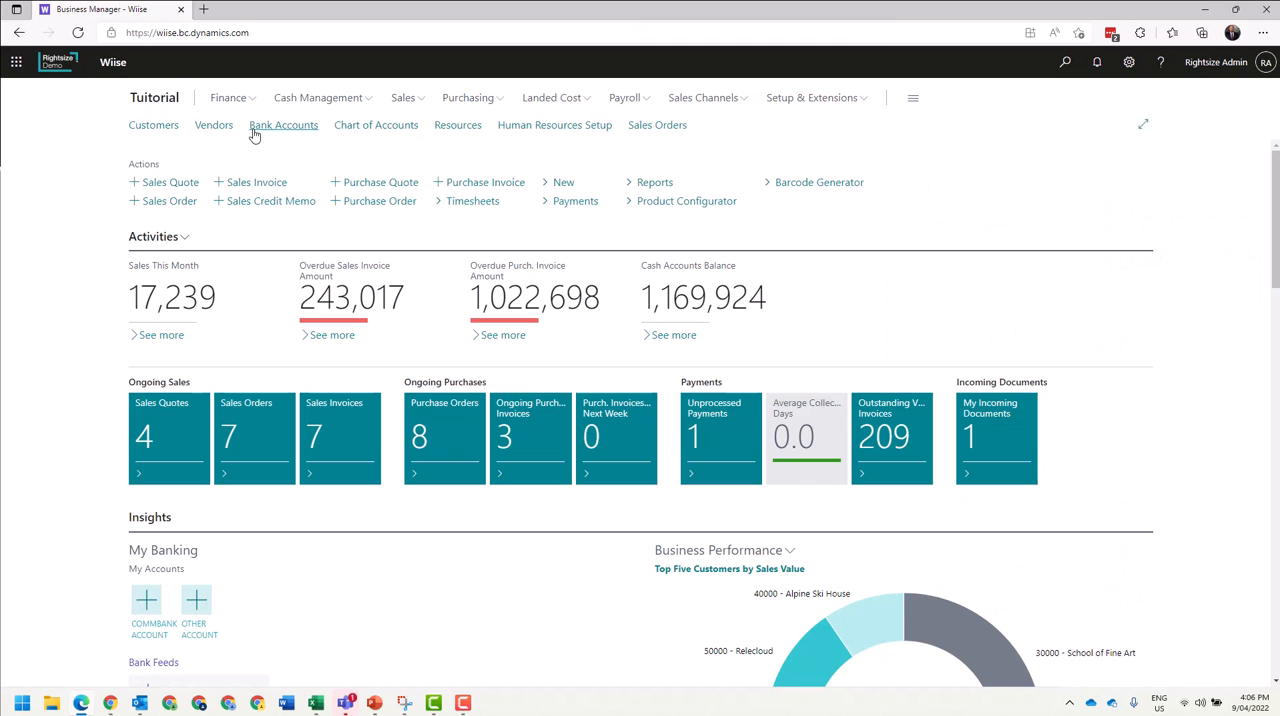
mouse_move(591, 131)
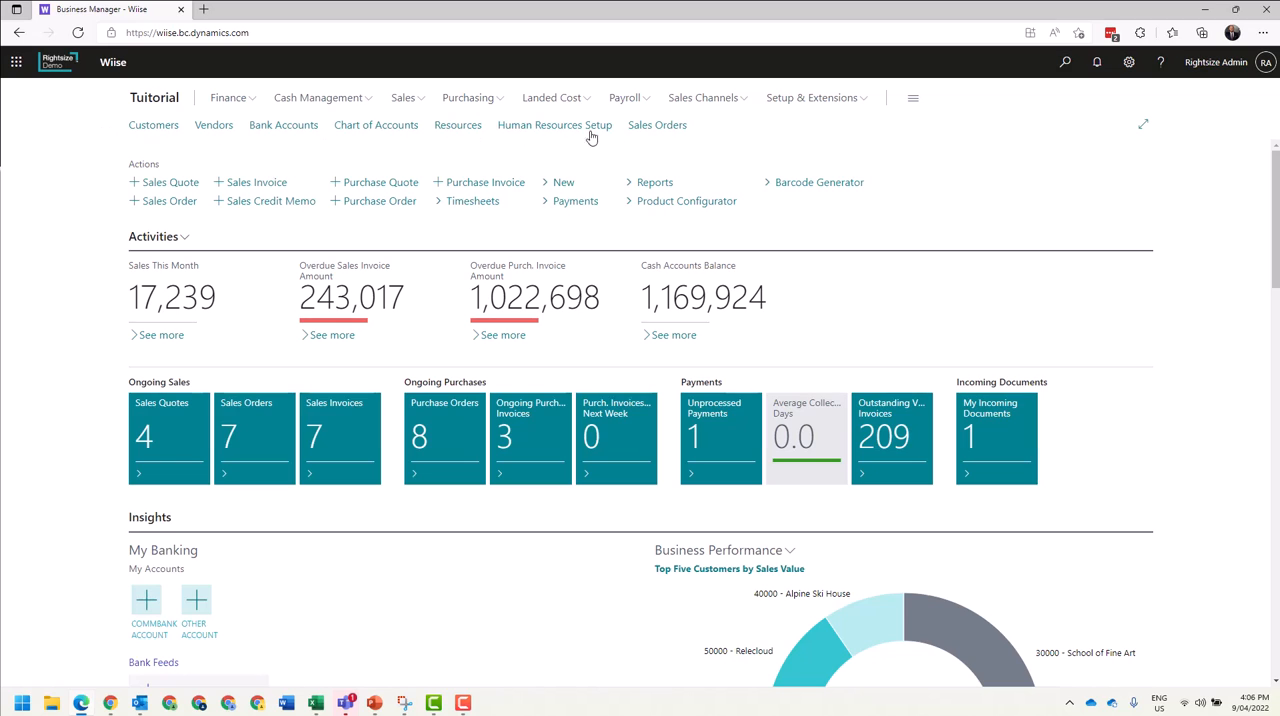
mouse_move(420, 150)
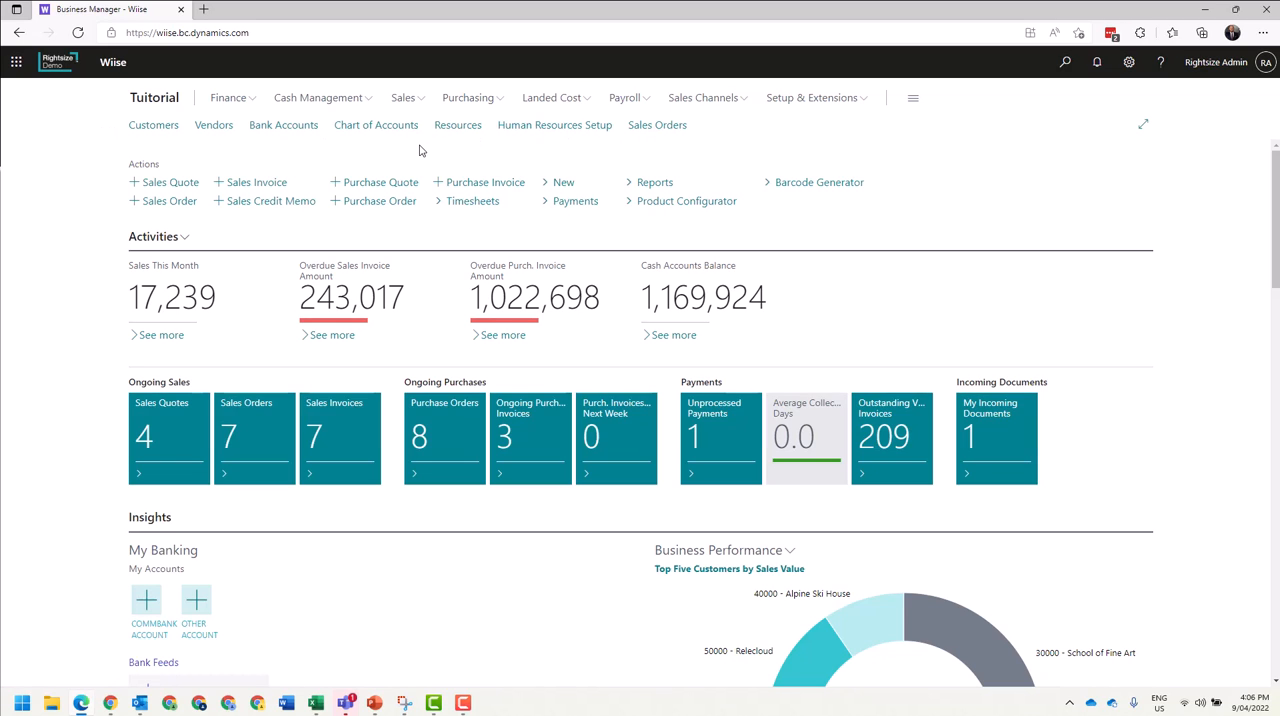
mouse_move(657, 124)
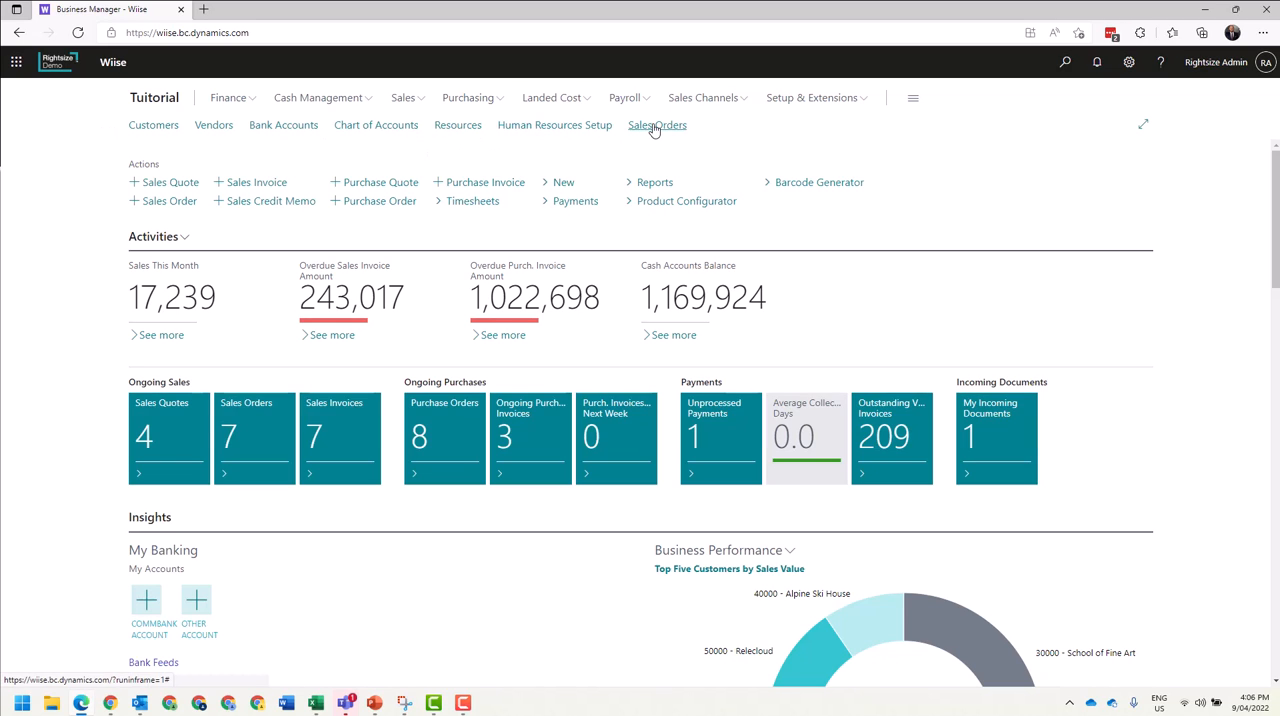
Step: Unbookmark Sales Orders, then open Human Resources Setup from the Tutorial Role Centre
click(657, 125)
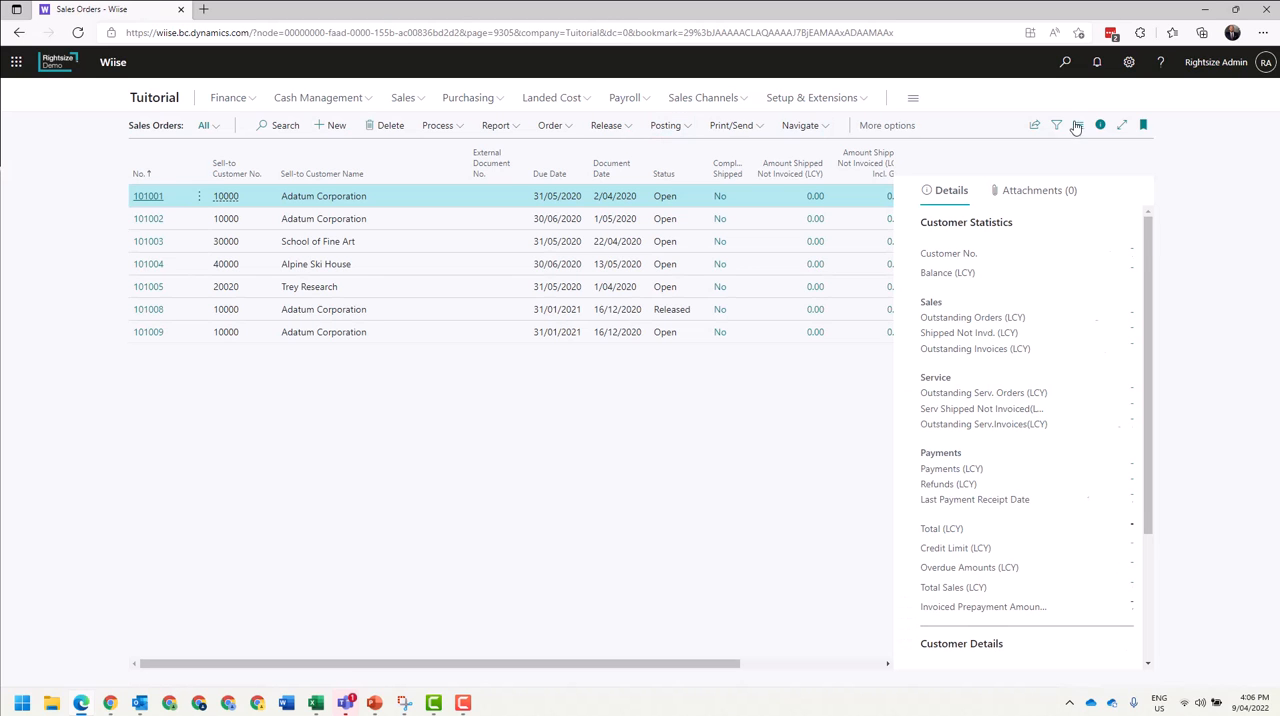
click(1144, 124)
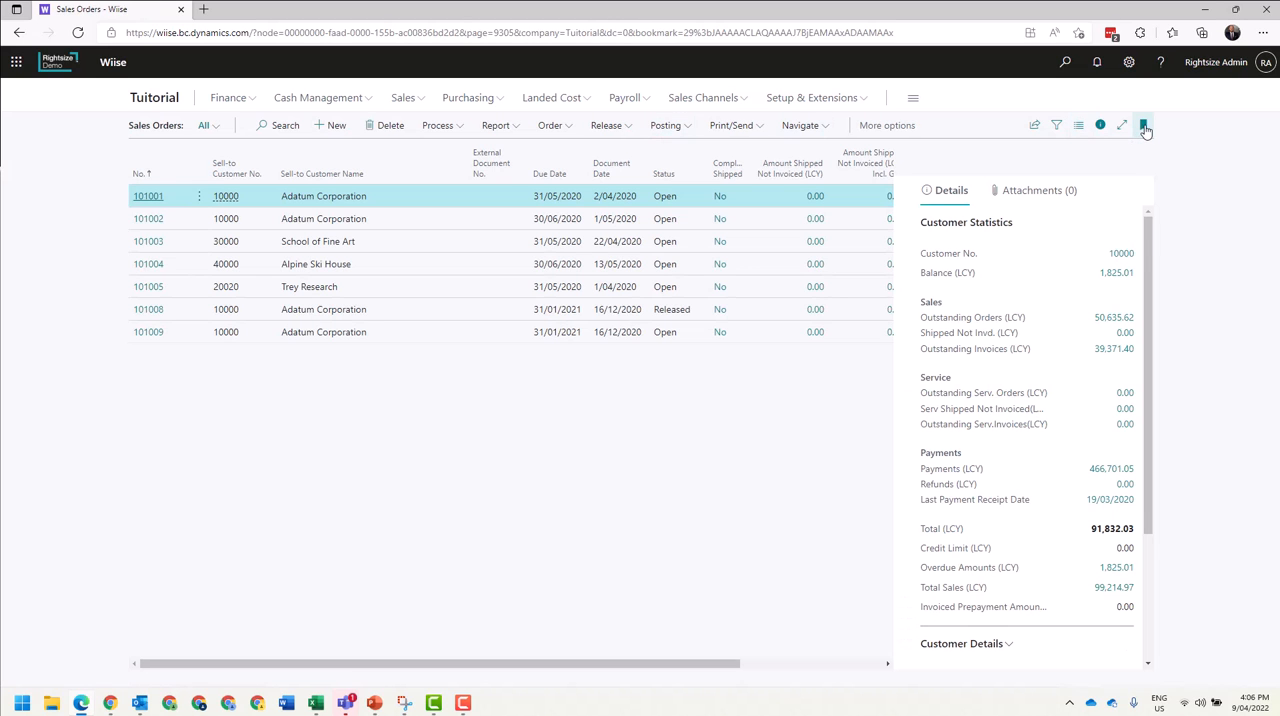
click(1144, 124)
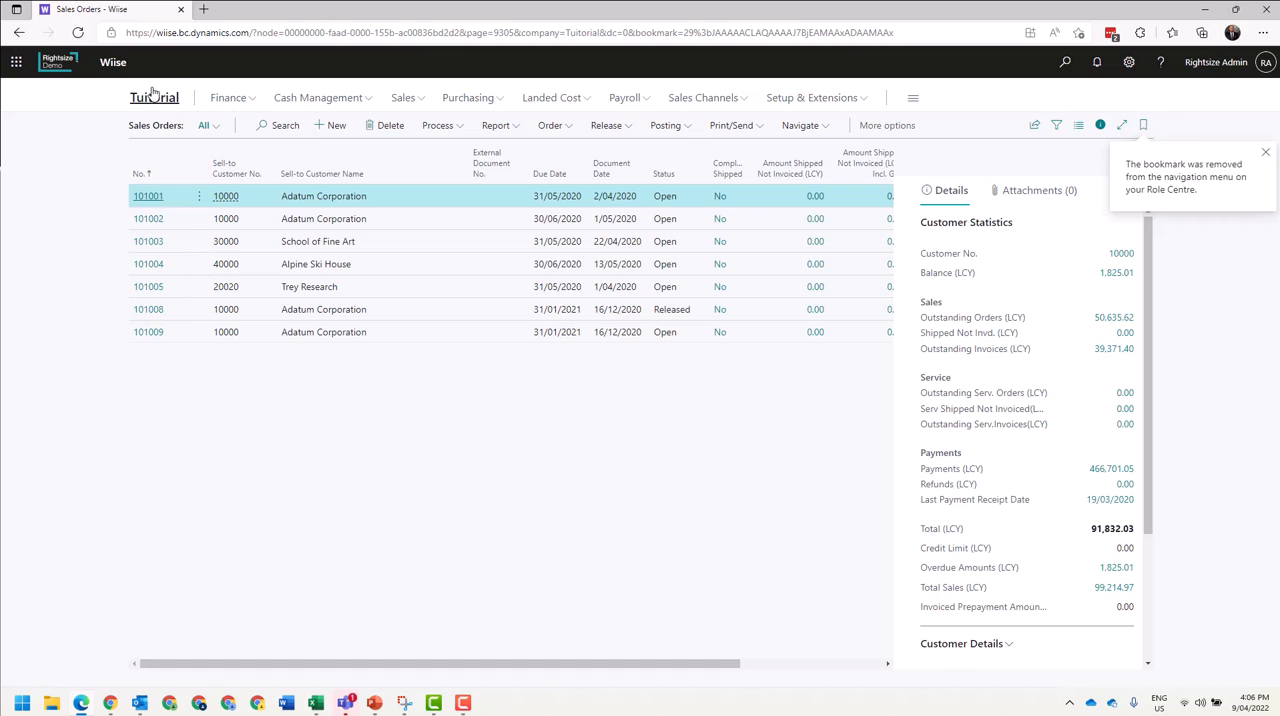
click(154, 97)
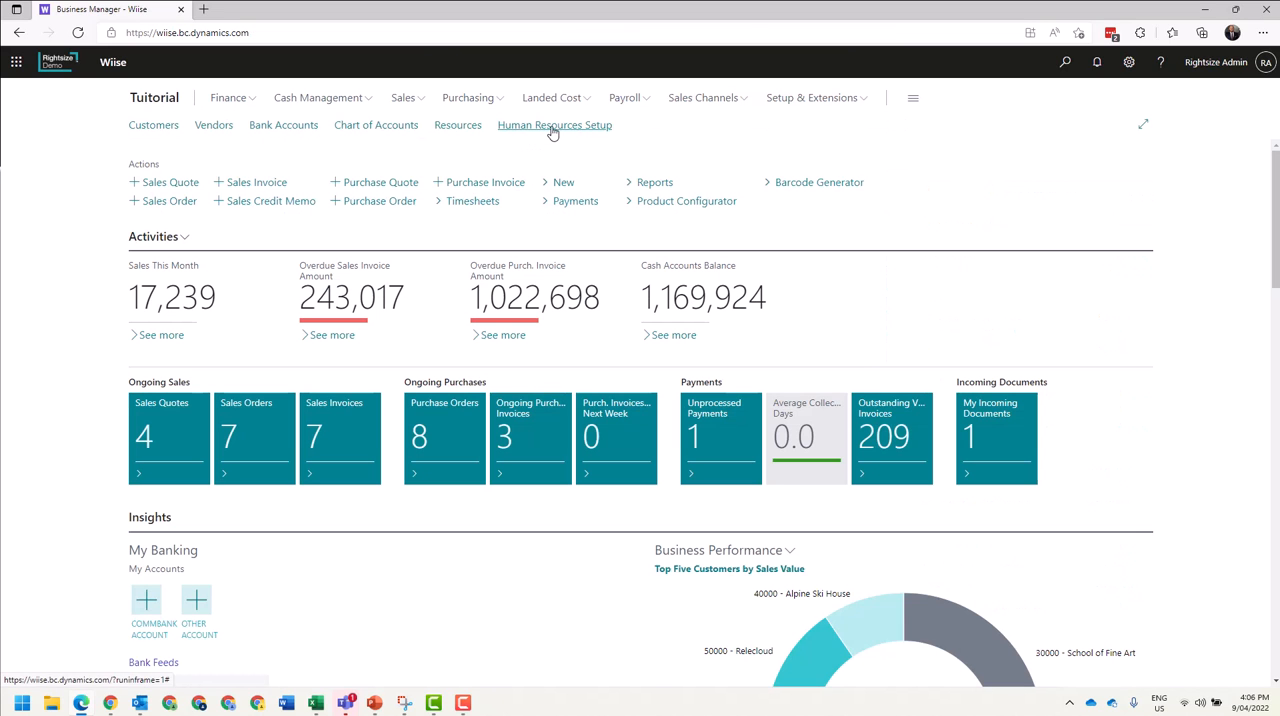
click(554, 125)
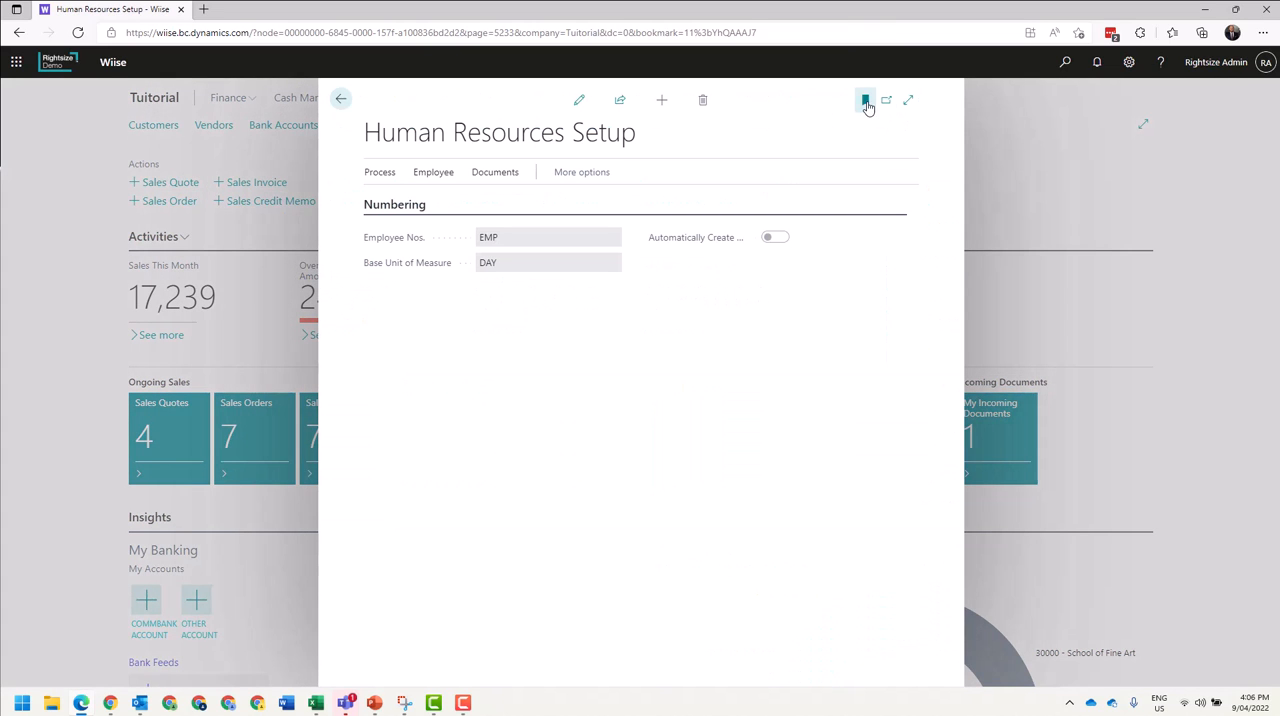